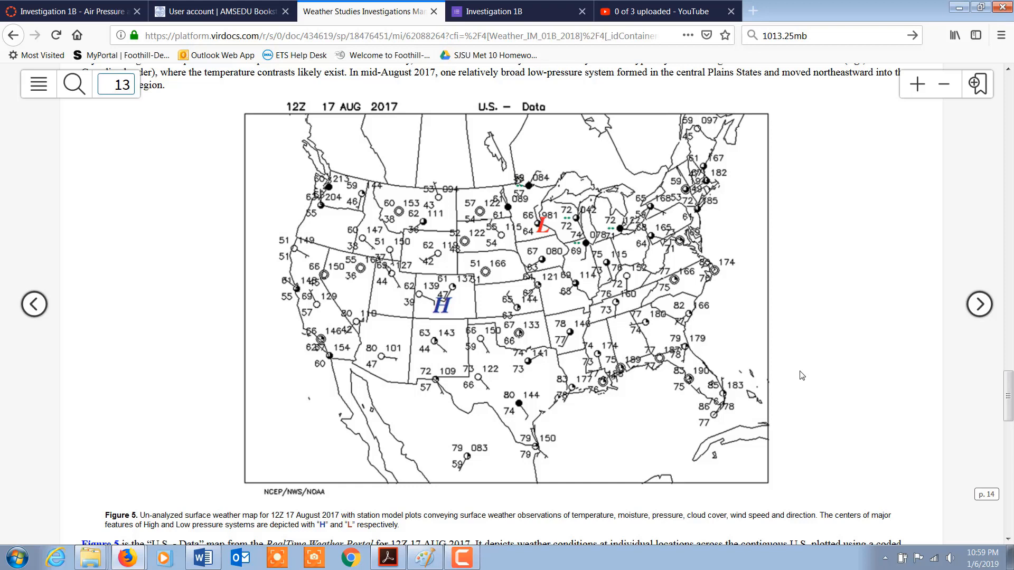
{"action": "mouse_move", "coordinate": [450, 307]}
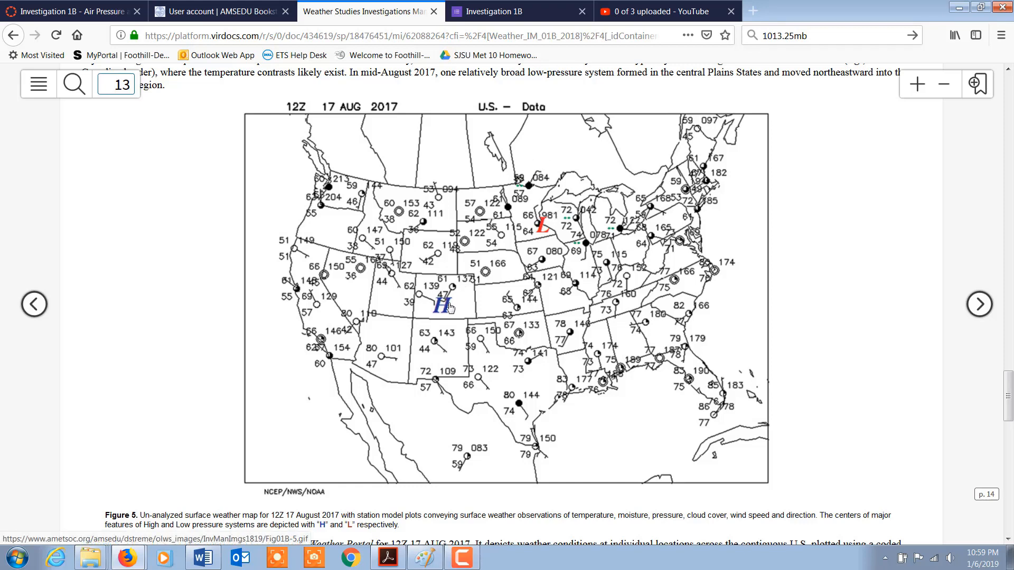
{"action": "mouse_move", "coordinate": [539, 234]}
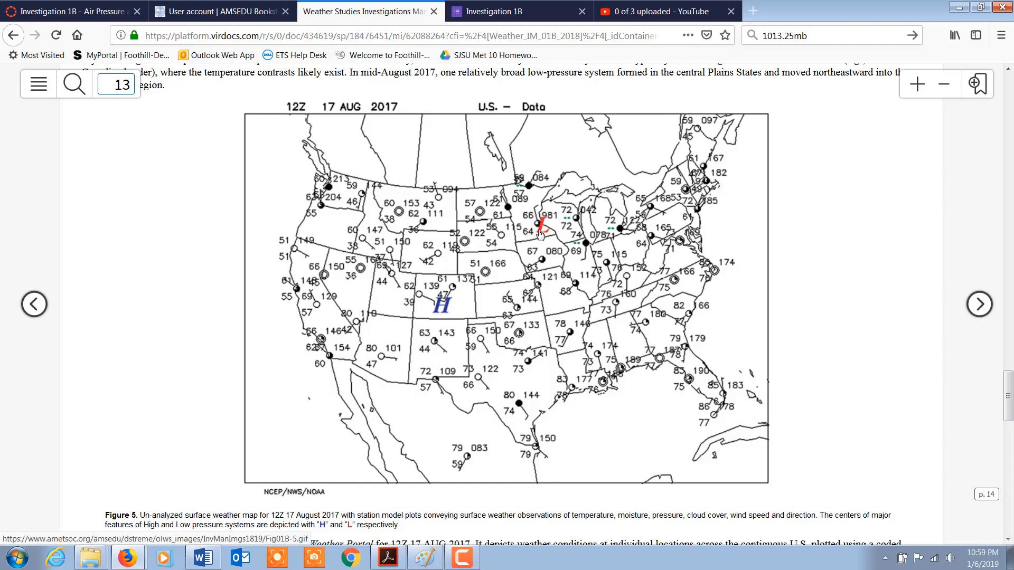
{"action": "mouse_move", "coordinate": [440, 326]}
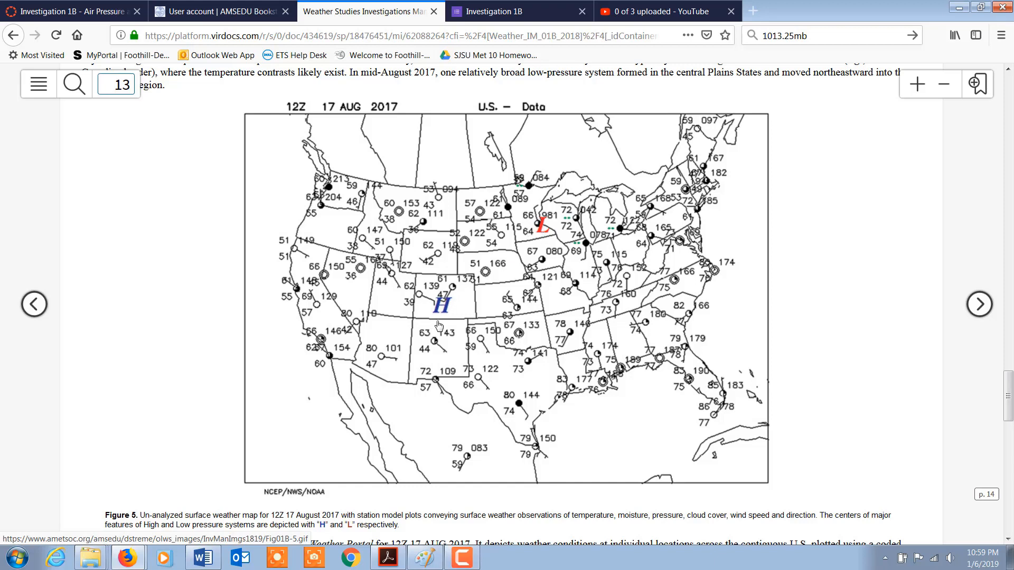
{"action": "mouse_move", "coordinate": [445, 308]}
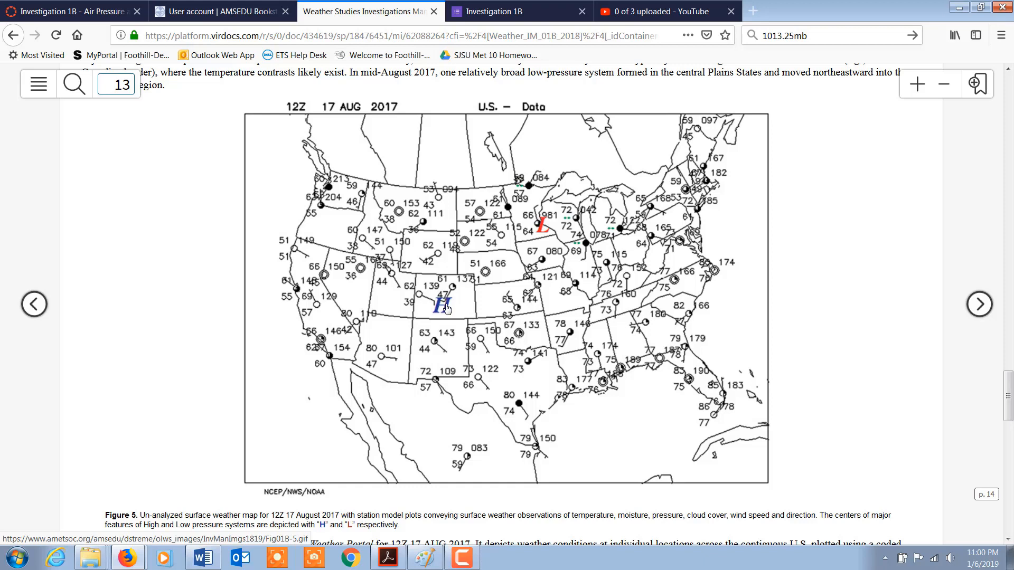
{"action": "mouse_move", "coordinate": [311, 247]}
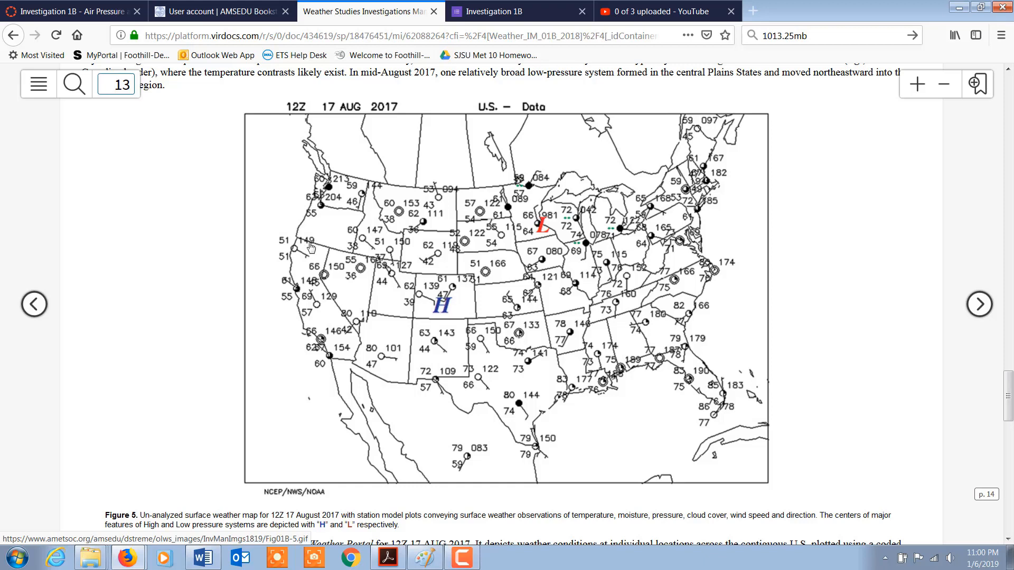
{"action": "mouse_move", "coordinate": [322, 260]}
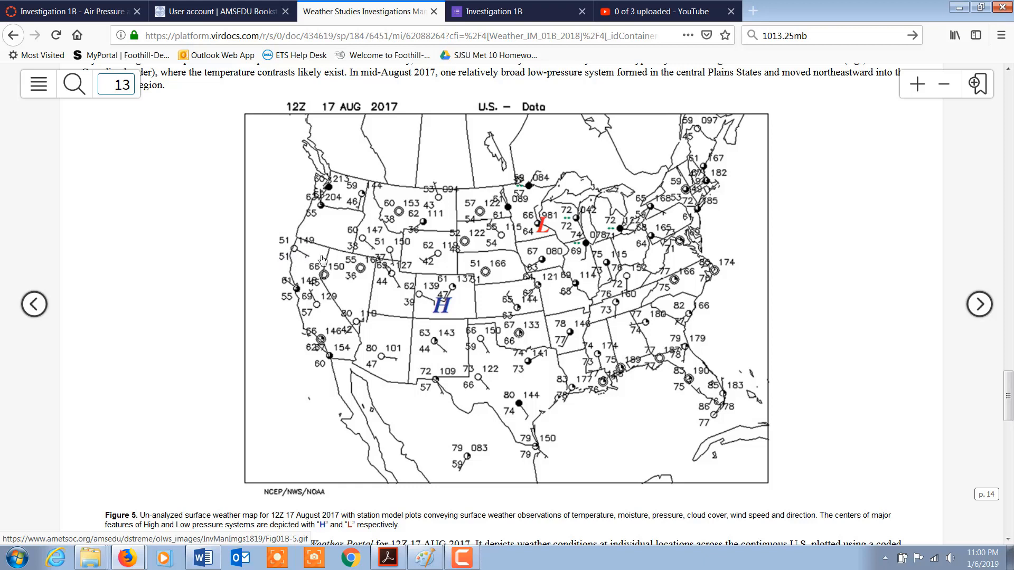
{"action": "mouse_move", "coordinate": [296, 240]}
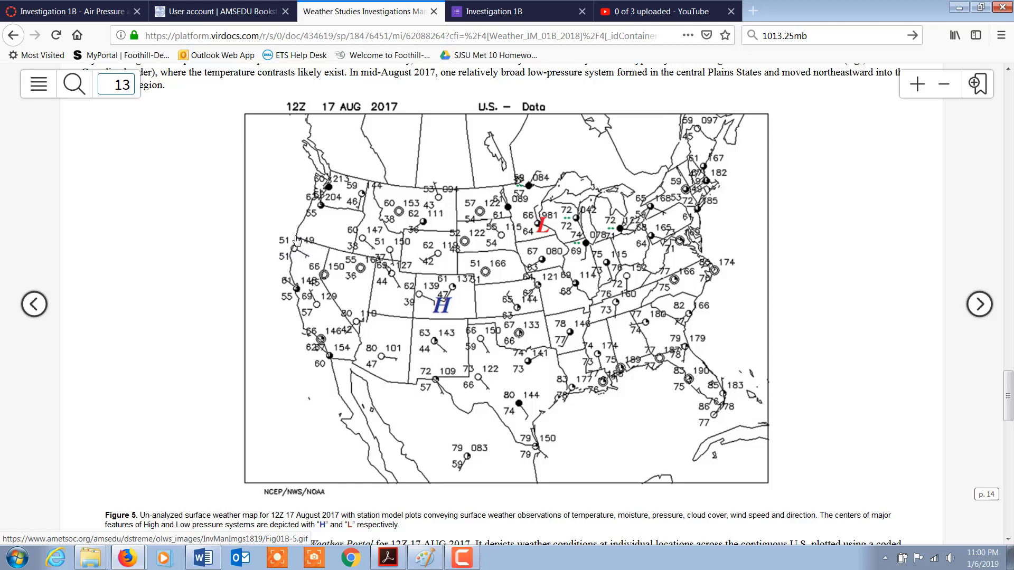
{"action": "mouse_move", "coordinate": [181, 375]}
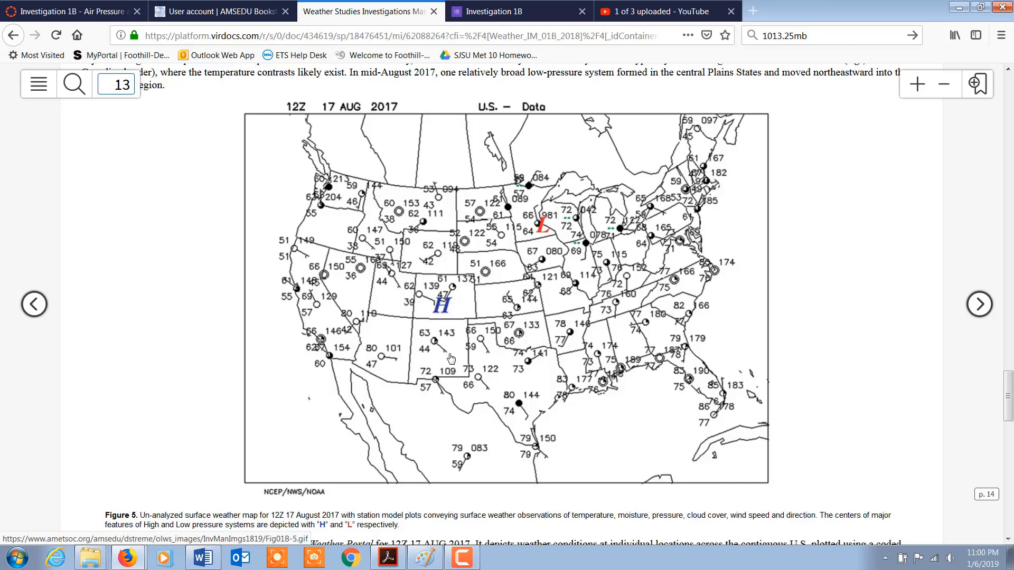
{"action": "mouse_move", "coordinate": [430, 343]}
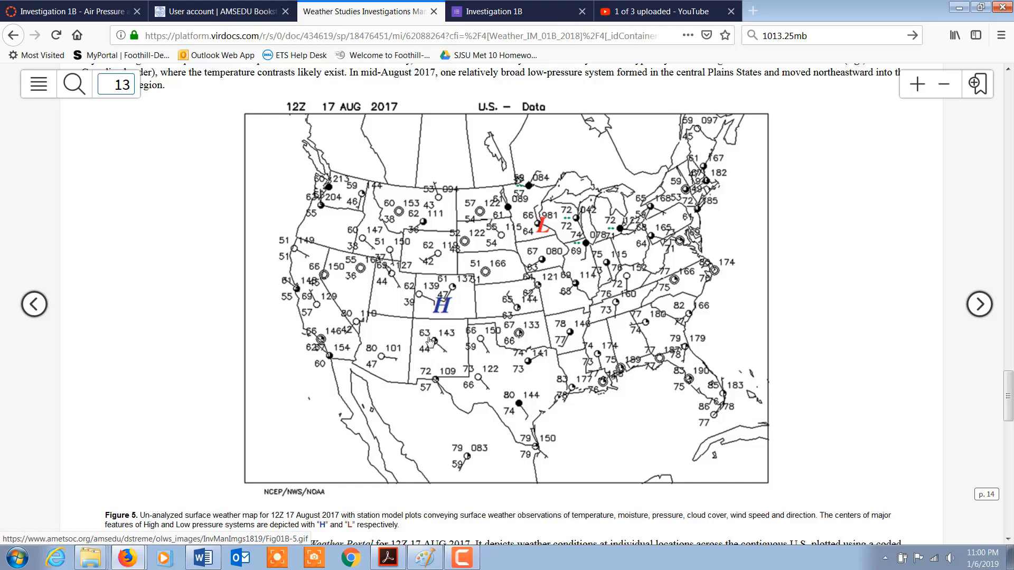
{"action": "mouse_move", "coordinate": [475, 339]}
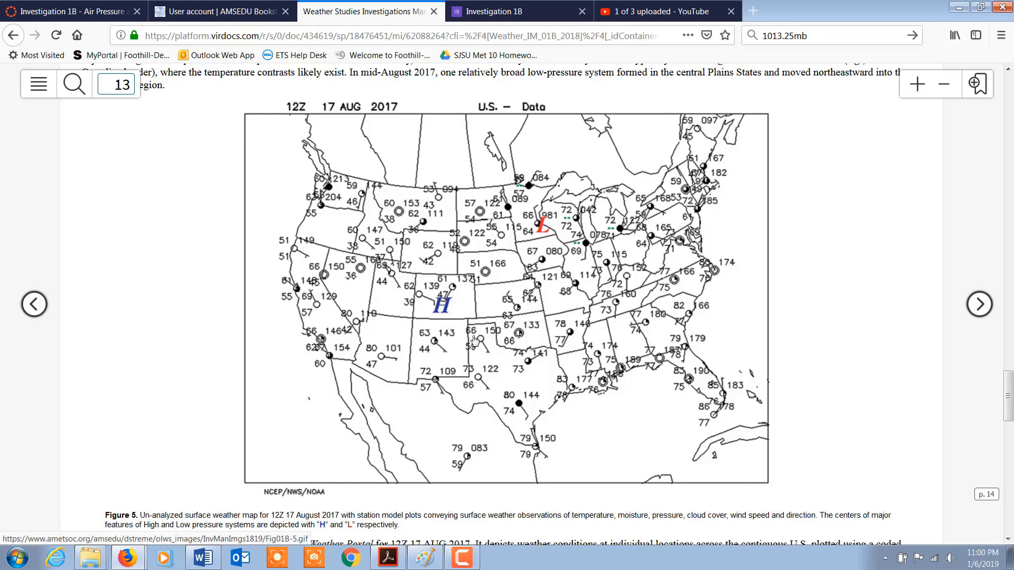
{"action": "mouse_move", "coordinate": [464, 365]}
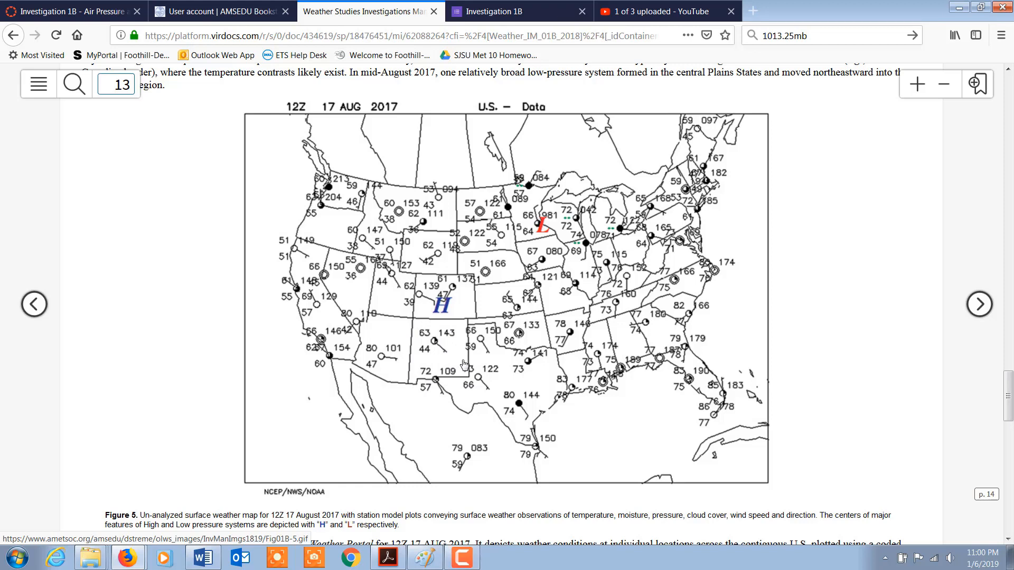
{"action": "mouse_move", "coordinate": [436, 331]}
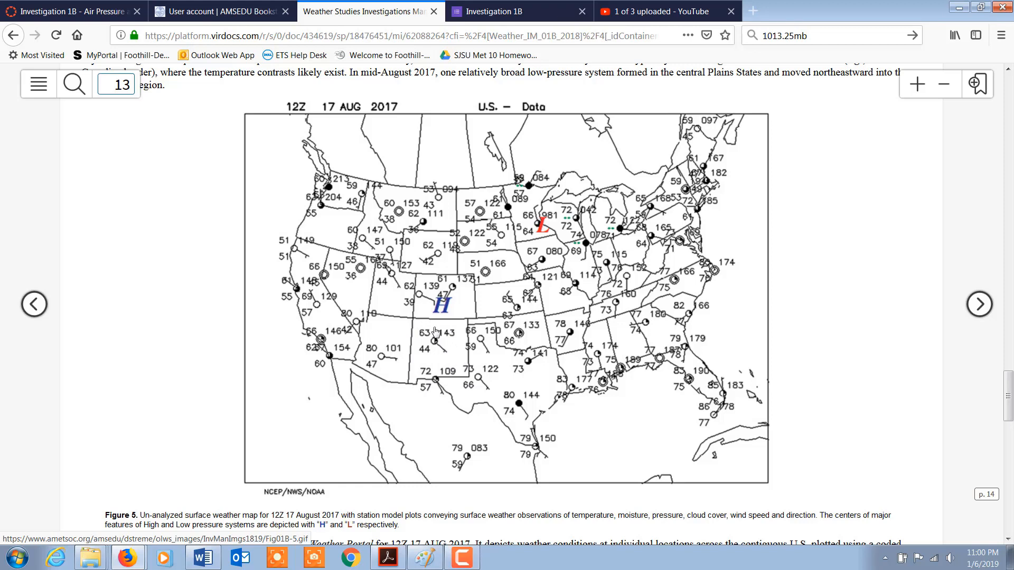
{"action": "mouse_move", "coordinate": [419, 318]}
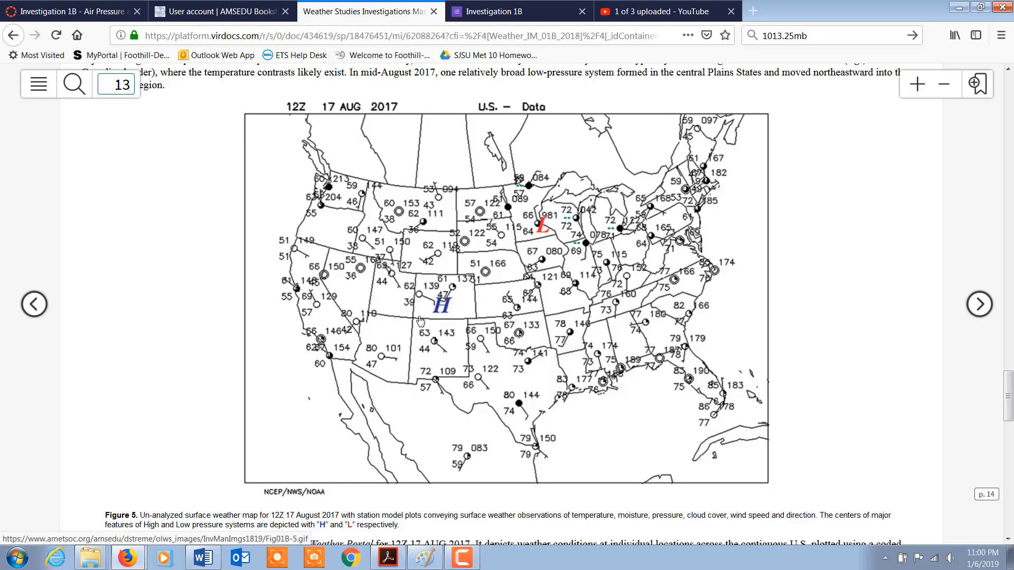
{"action": "mouse_move", "coordinate": [453, 318]}
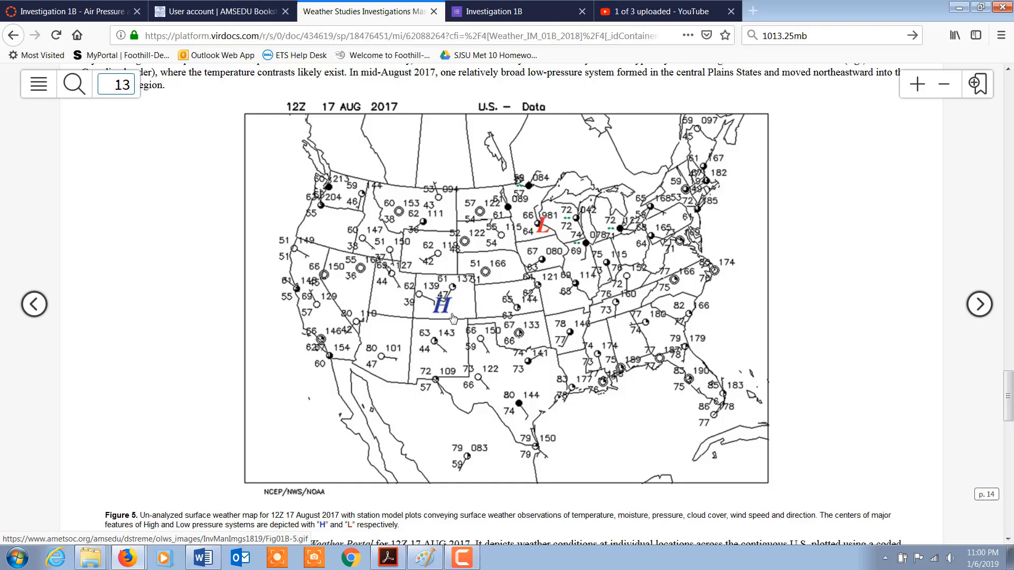
{"action": "mouse_move", "coordinate": [461, 332]}
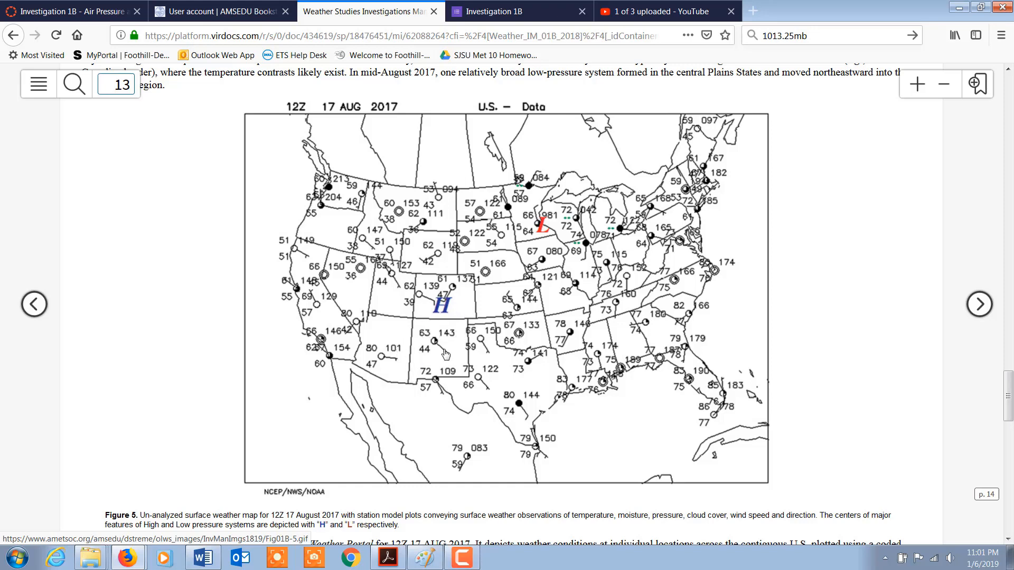
{"action": "mouse_move", "coordinate": [437, 350]}
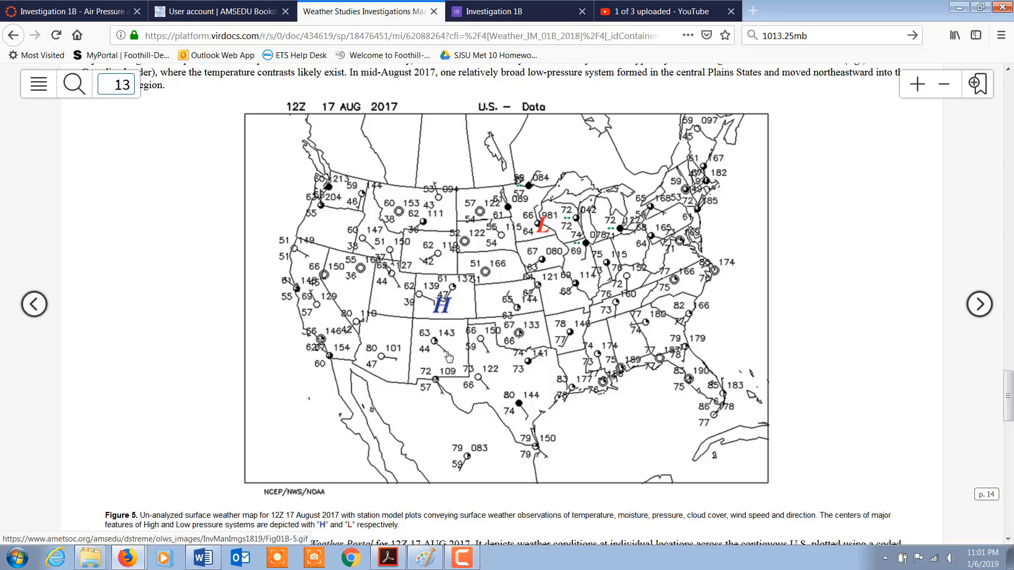
{"action": "mouse_move", "coordinate": [438, 347]}
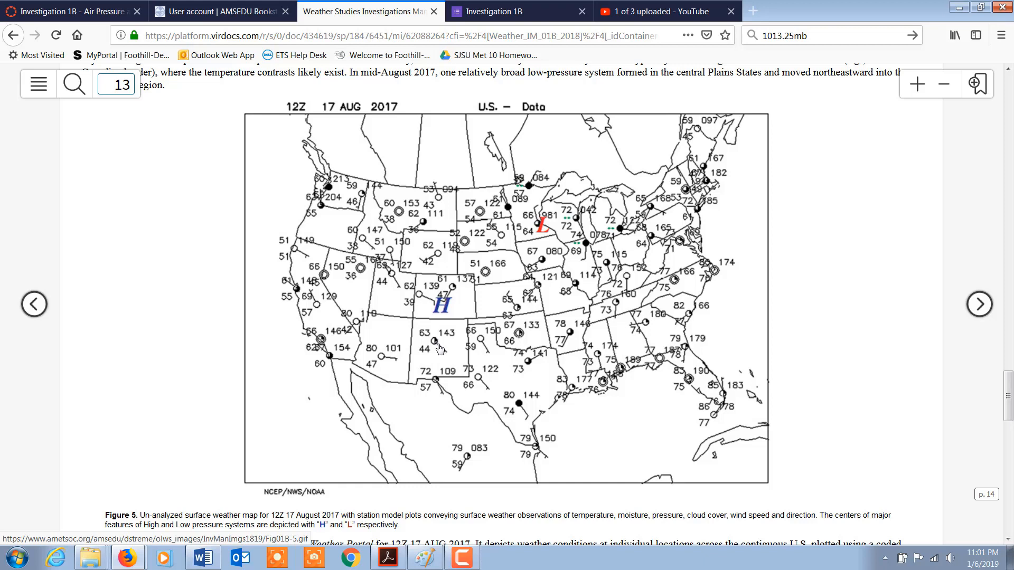
{"action": "mouse_move", "coordinate": [450, 356]}
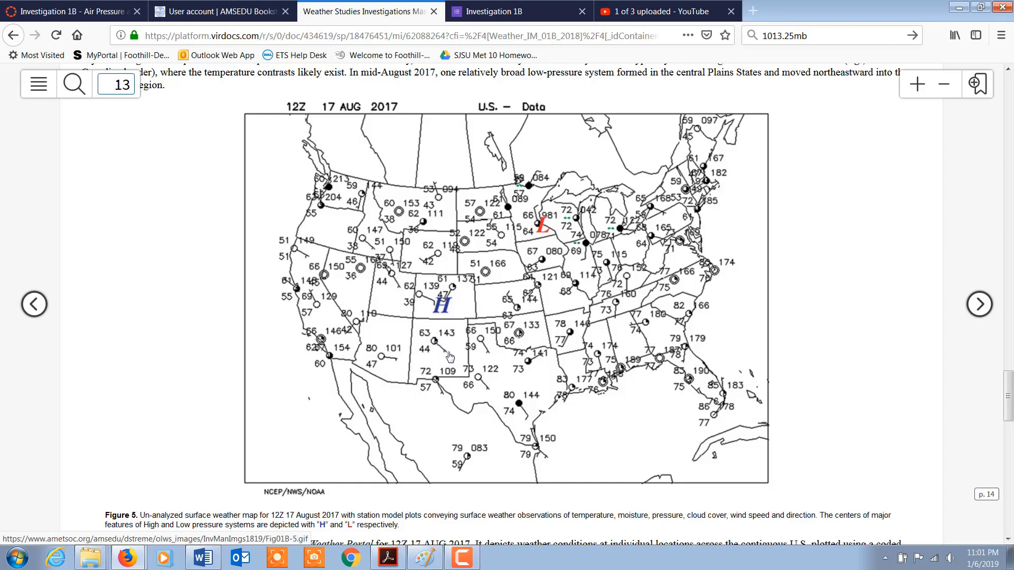
{"action": "mouse_move", "coordinate": [446, 356]}
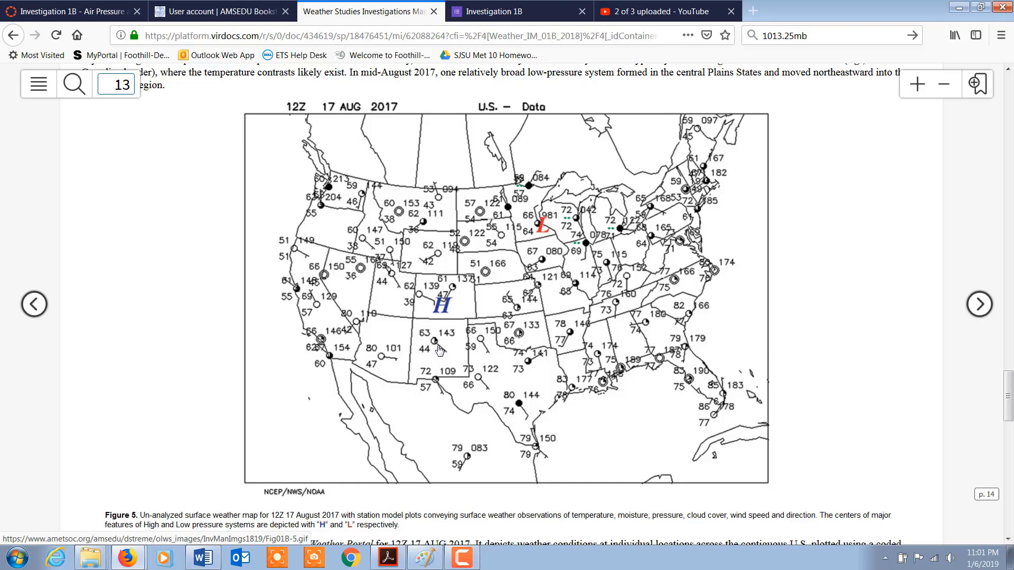
{"action": "mouse_move", "coordinate": [377, 355]}
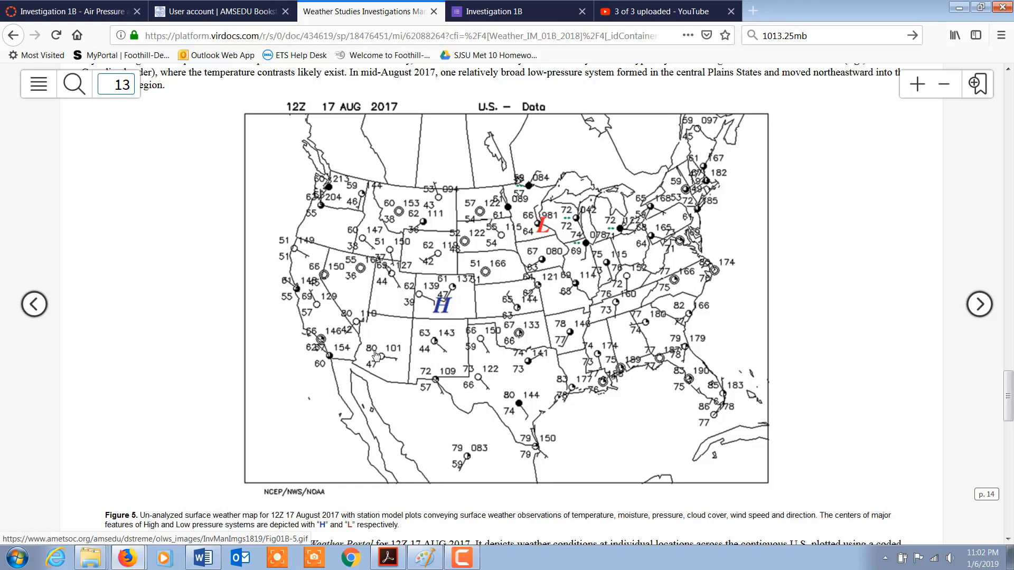
{"action": "mouse_move", "coordinate": [470, 367]}
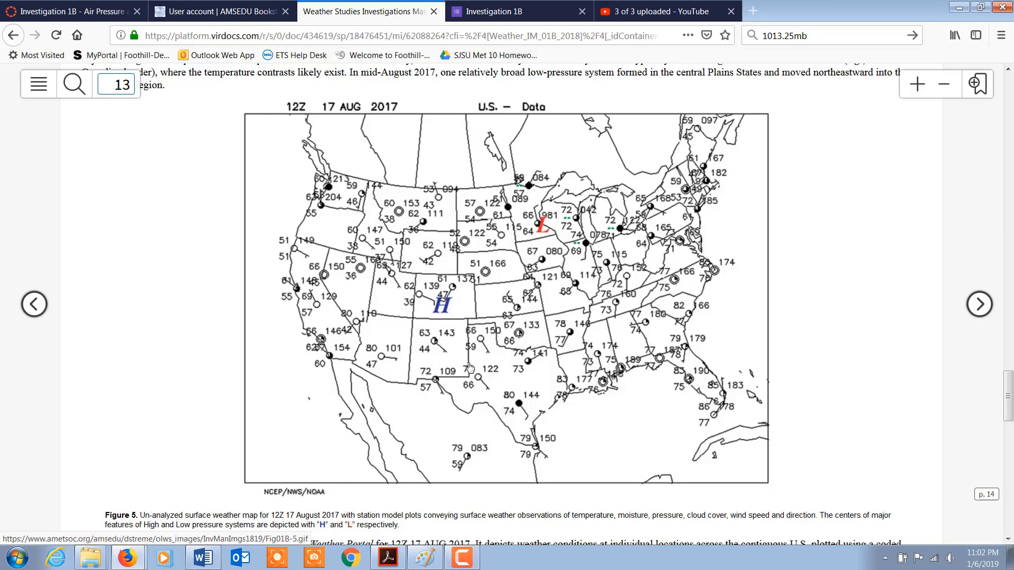
{"action": "mouse_move", "coordinate": [427, 278]}
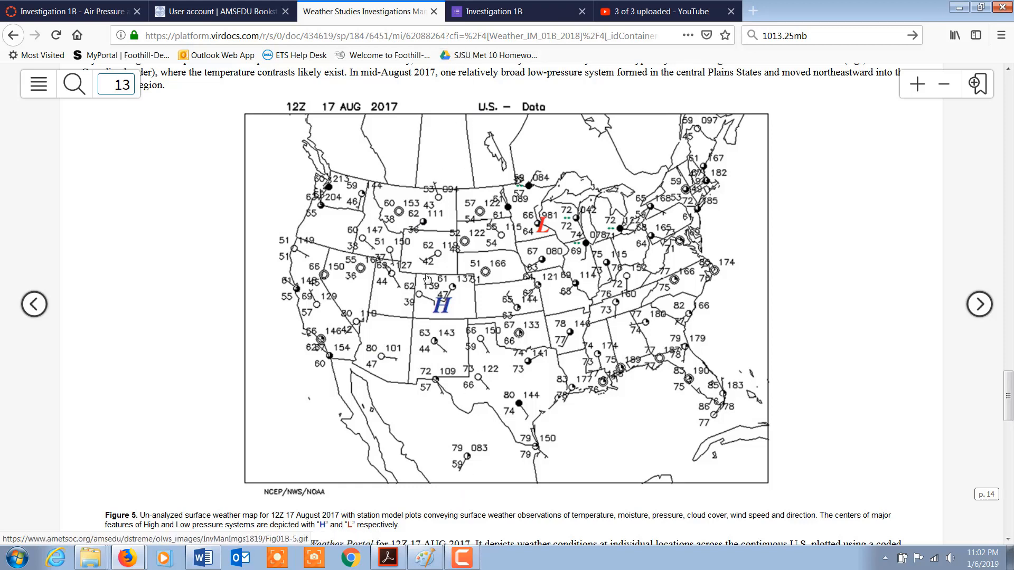
{"action": "mouse_move", "coordinate": [426, 278]}
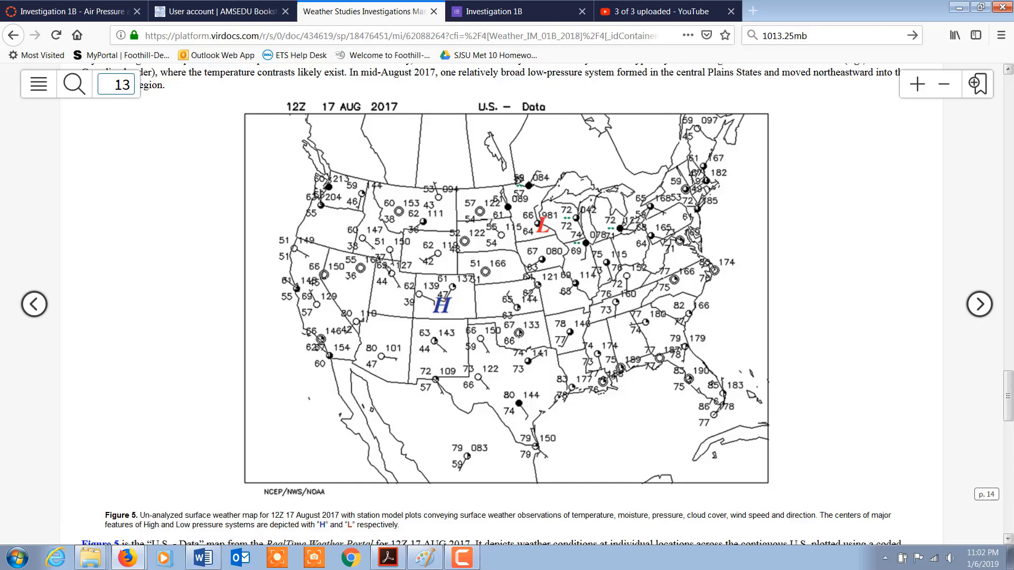
{"action": "mouse_move", "coordinate": [439, 347]}
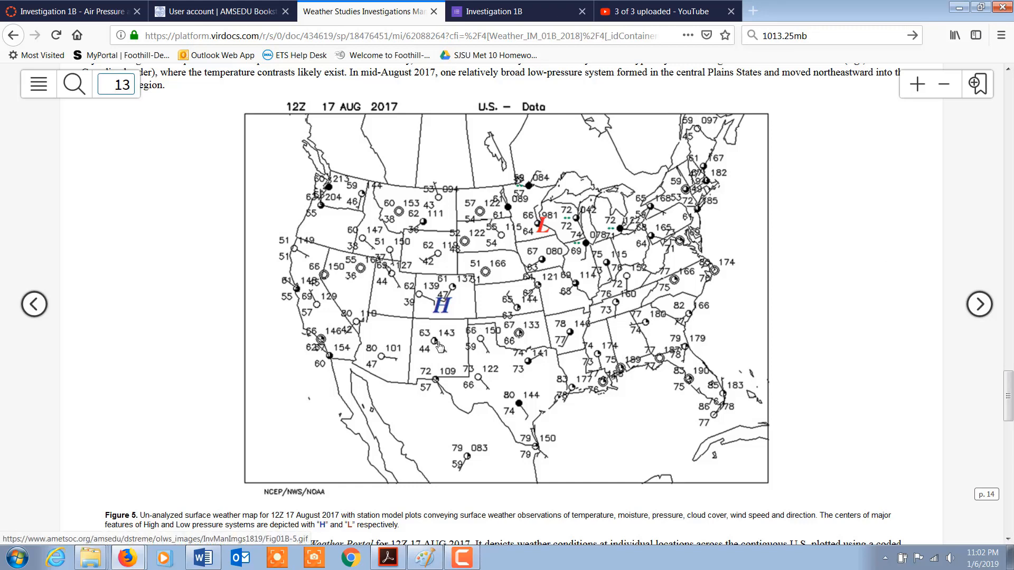
{"action": "mouse_move", "coordinate": [438, 354]}
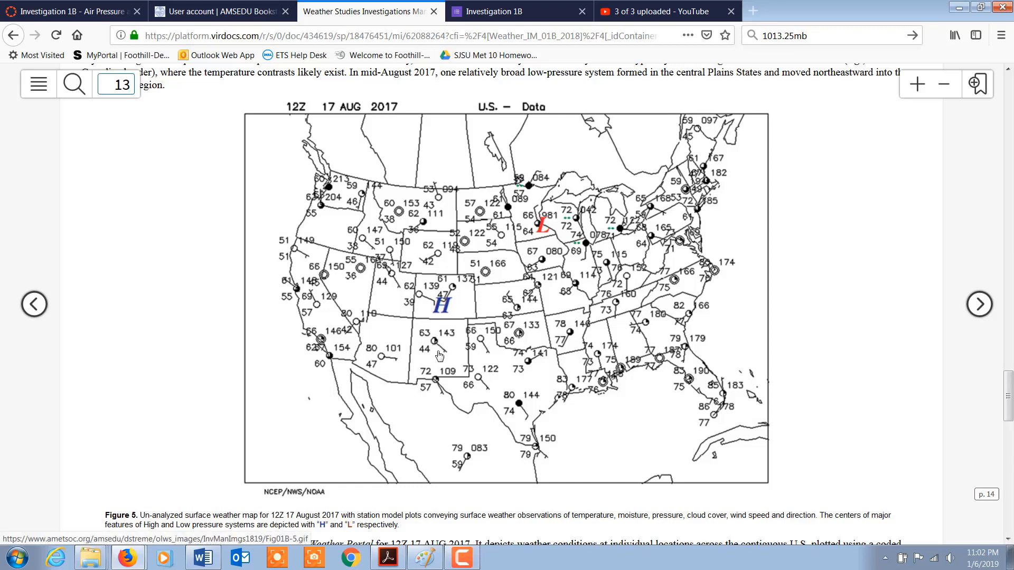
{"action": "mouse_move", "coordinate": [448, 355]}
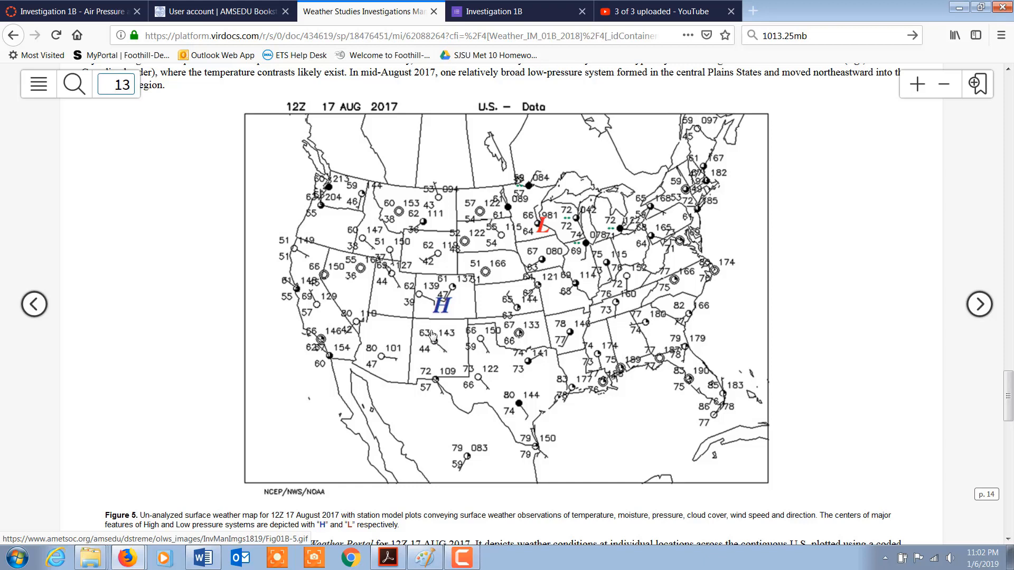
{"action": "mouse_move", "coordinate": [432, 359]}
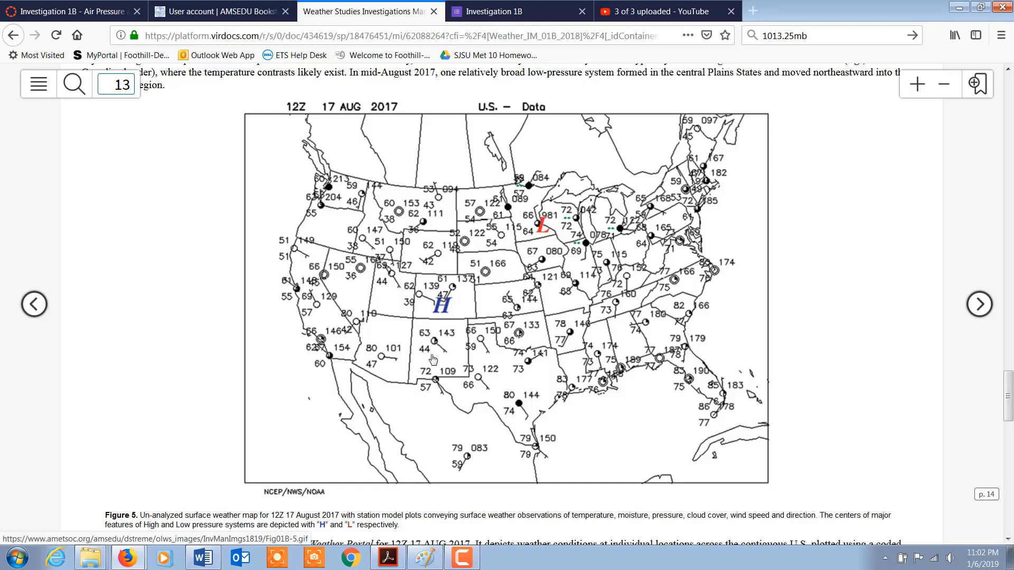
{"action": "mouse_move", "coordinate": [434, 351]}
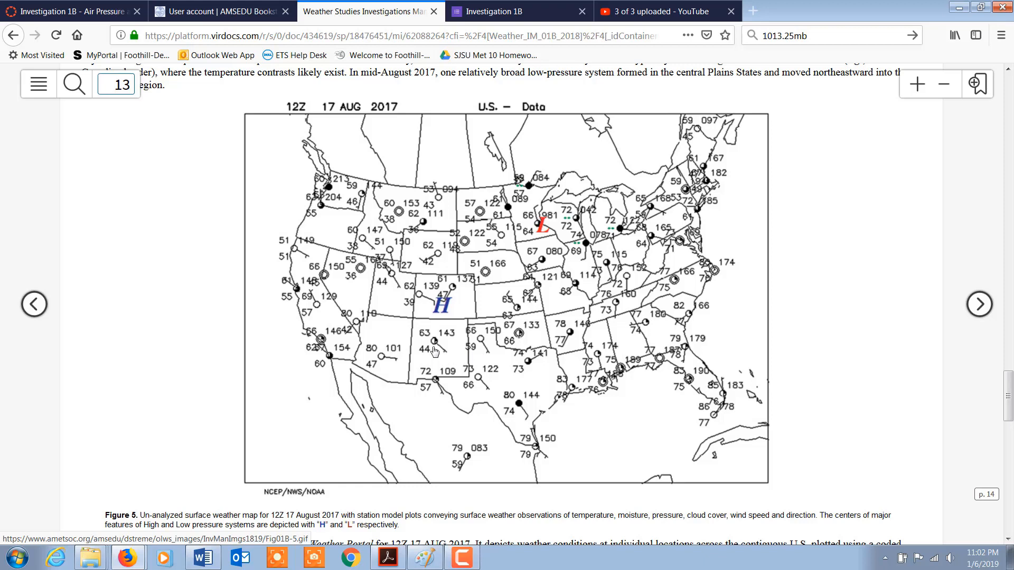
{"action": "mouse_move", "coordinate": [450, 367]}
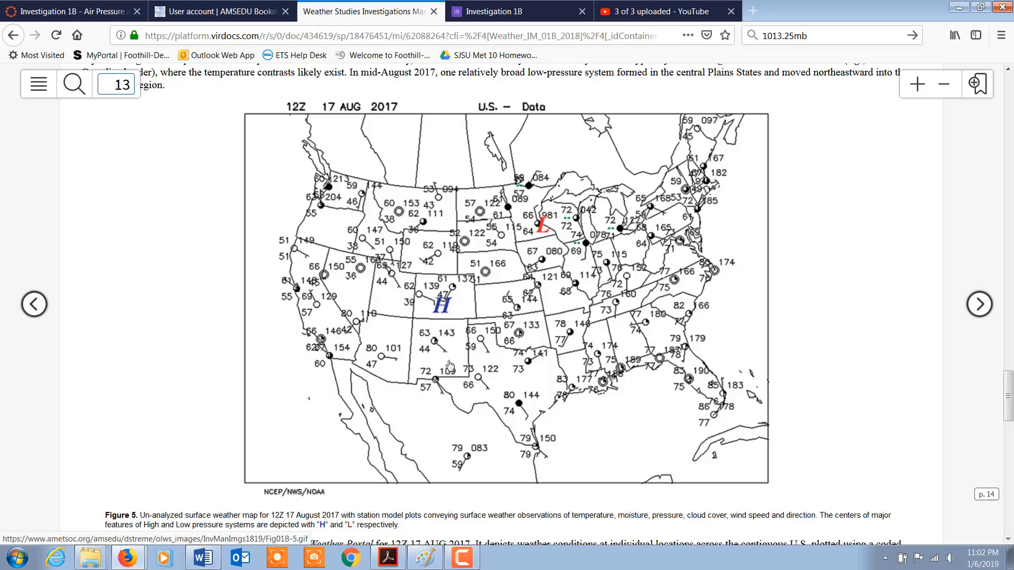
{"action": "mouse_move", "coordinate": [419, 342]}
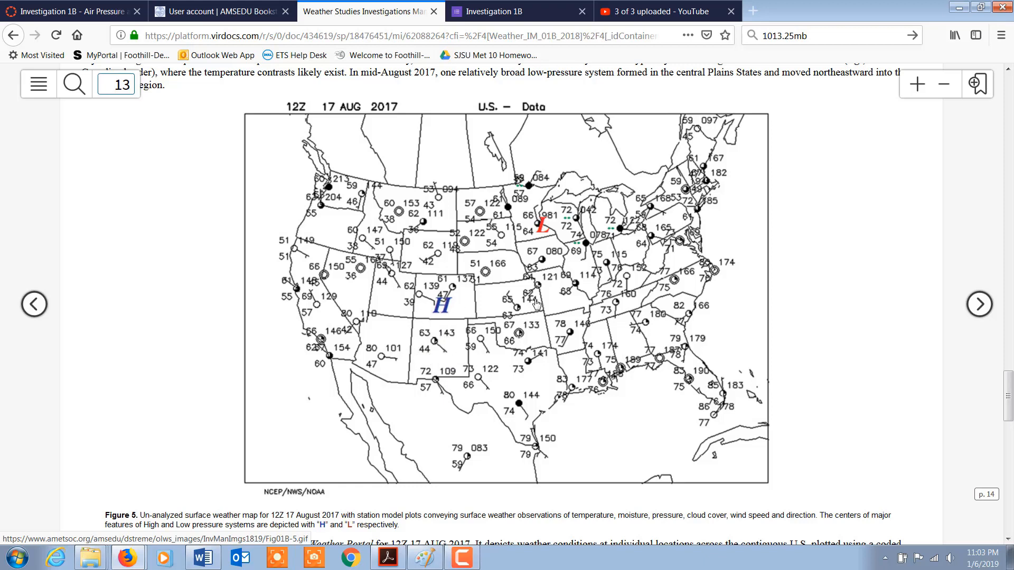
{"action": "mouse_move", "coordinate": [384, 342]}
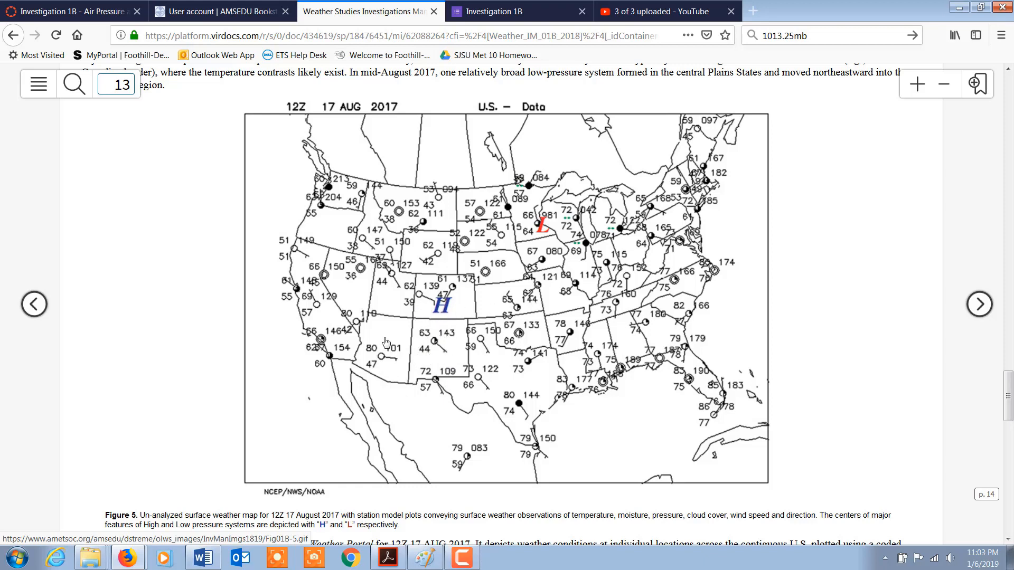
{"action": "mouse_move", "coordinate": [50, 566]}
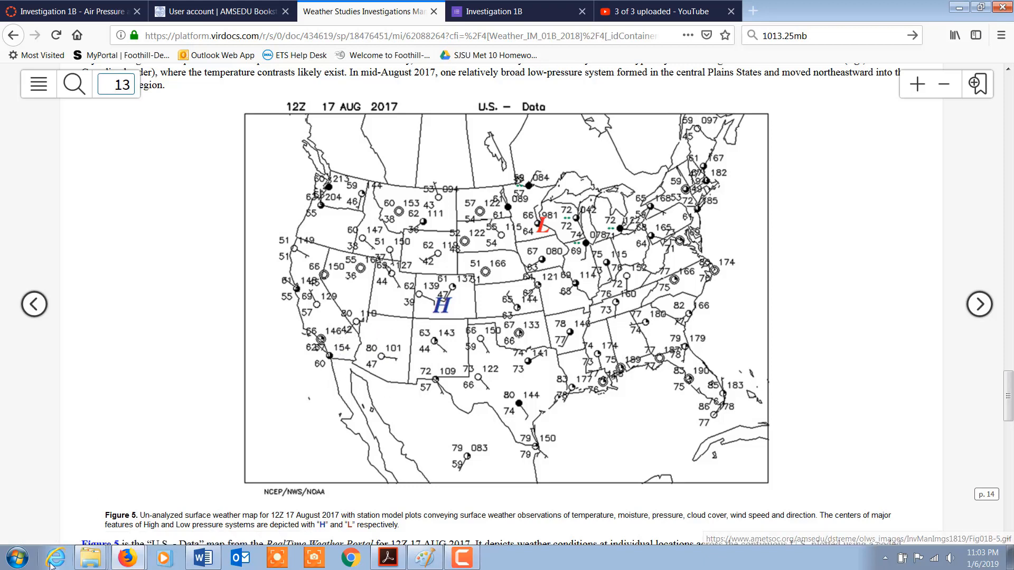
{"action": "mouse_move", "coordinate": [358, 419]}
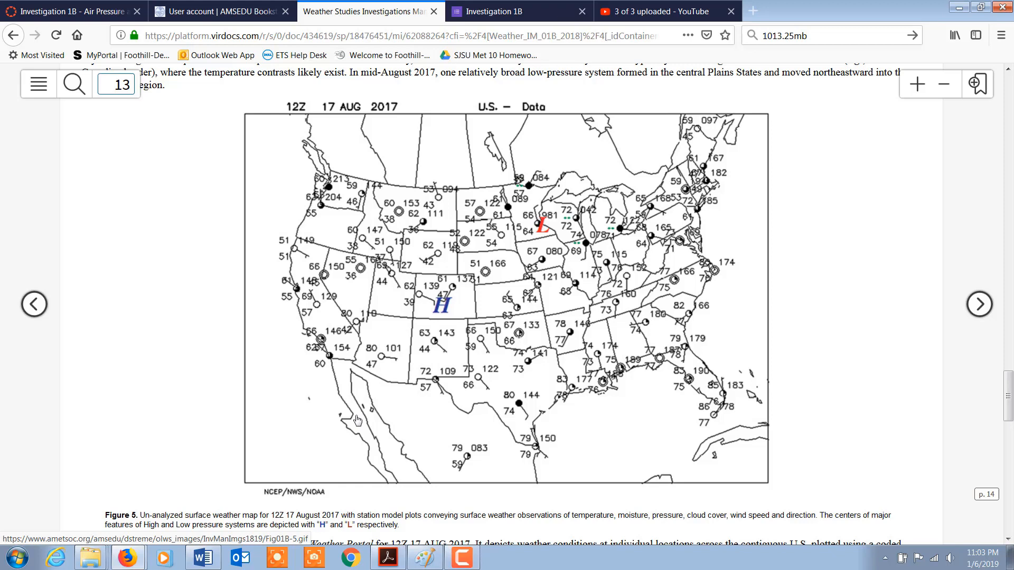
{"action": "mouse_move", "coordinate": [380, 362]}
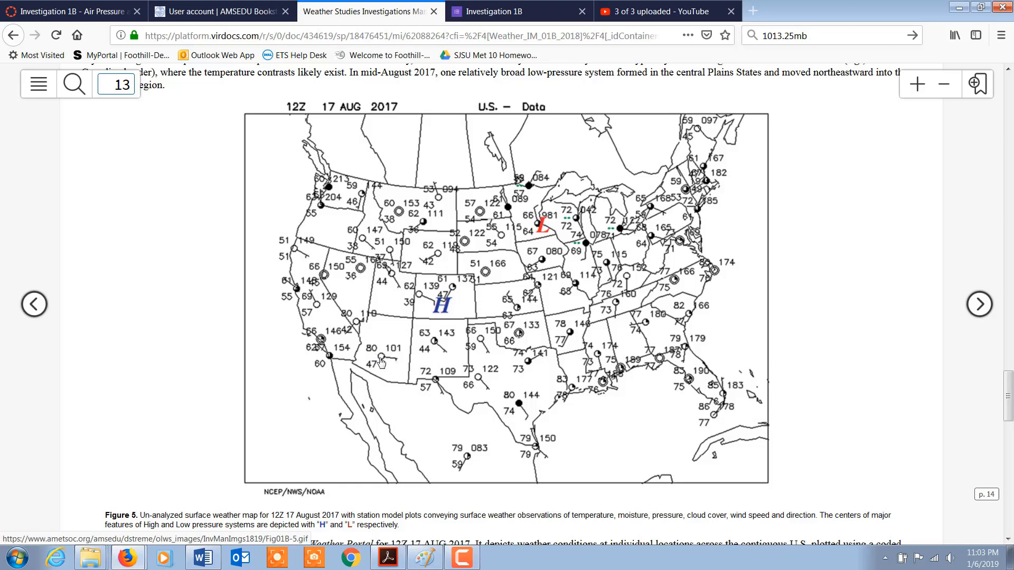
{"action": "mouse_move", "coordinate": [404, 367]}
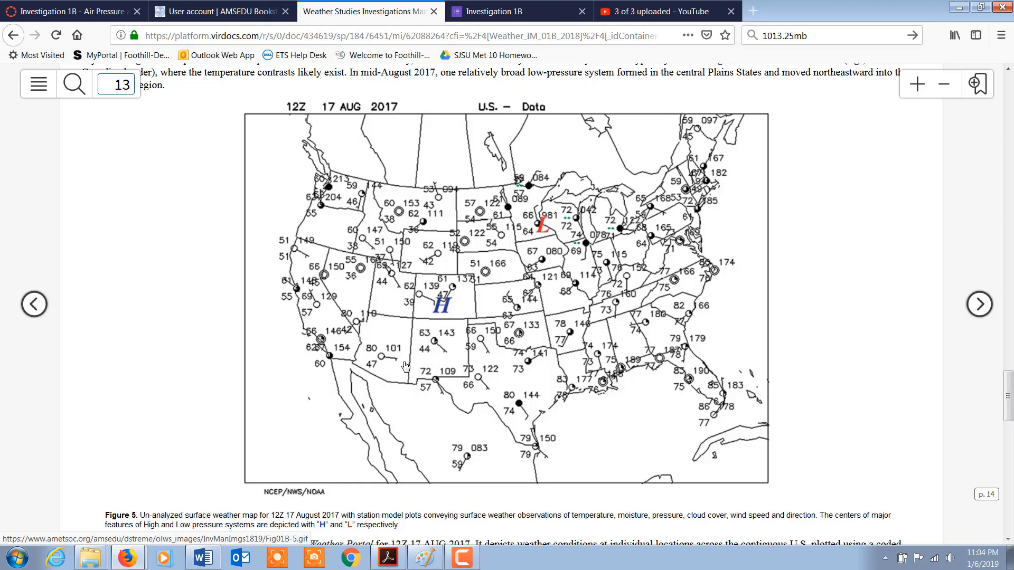
{"action": "mouse_move", "coordinate": [469, 362]}
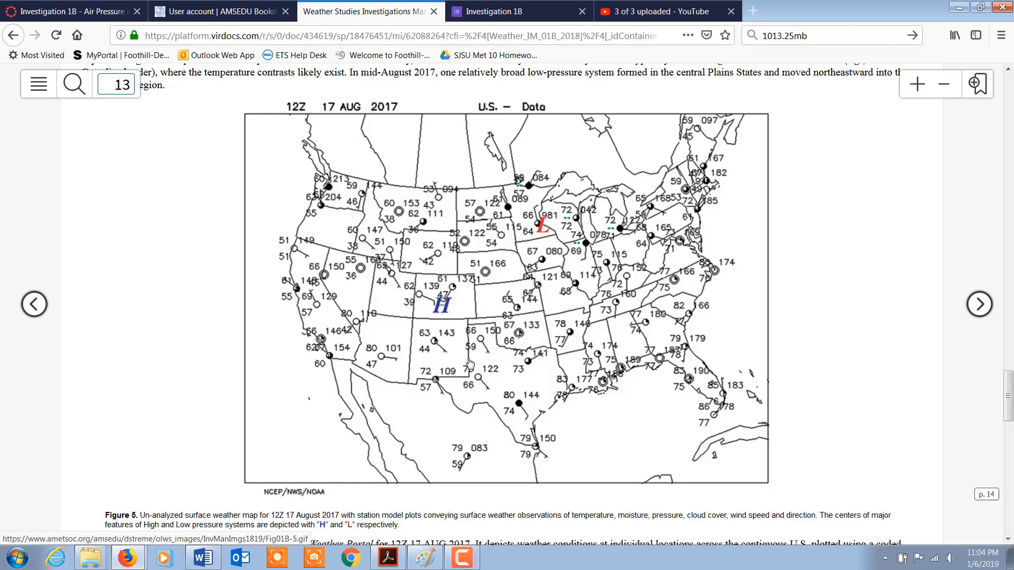
{"action": "mouse_move", "coordinate": [430, 339]}
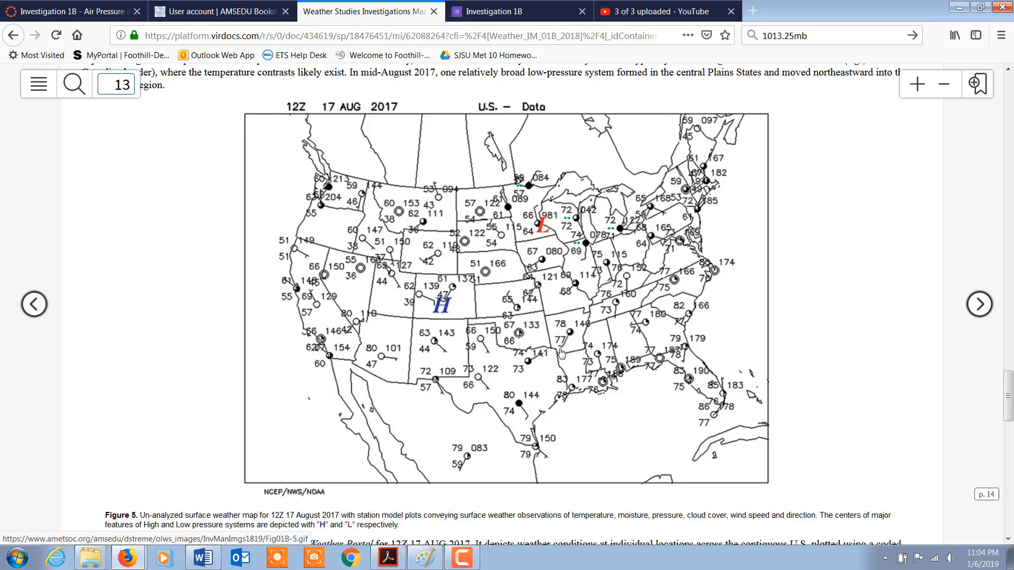
{"action": "mouse_move", "coordinate": [561, 349]}
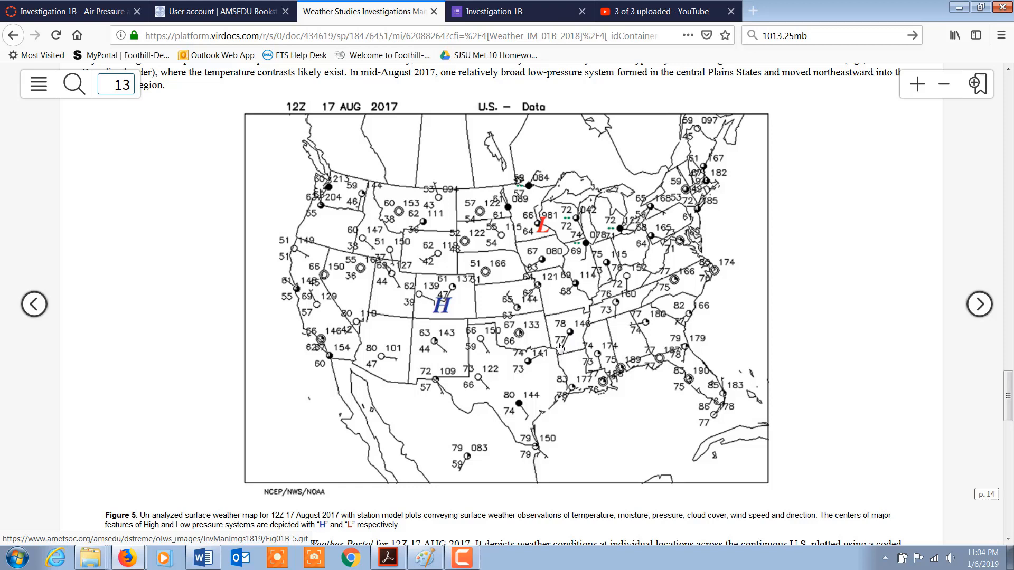
{"action": "mouse_move", "coordinate": [569, 339]}
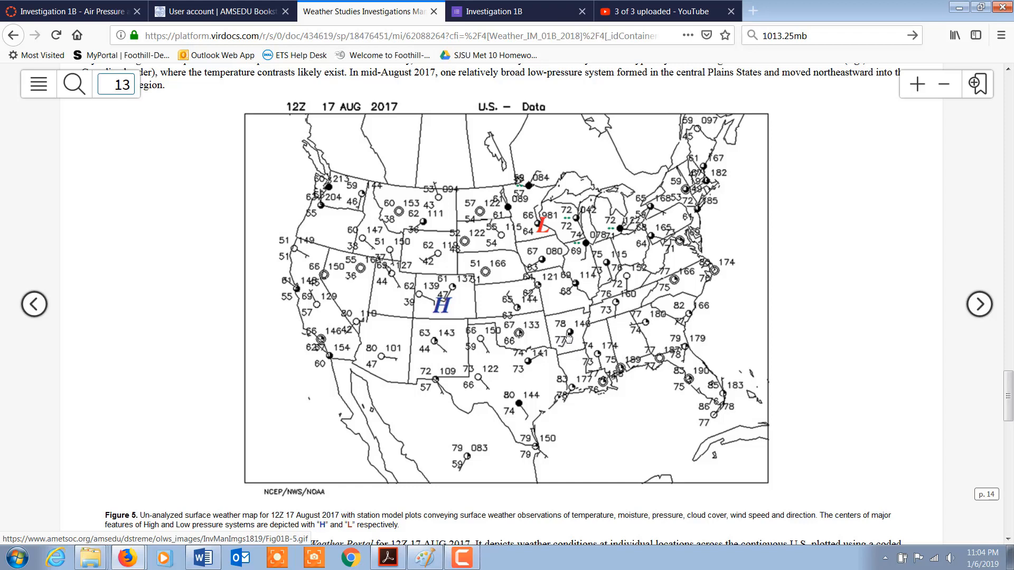
{"action": "mouse_move", "coordinate": [553, 430]}
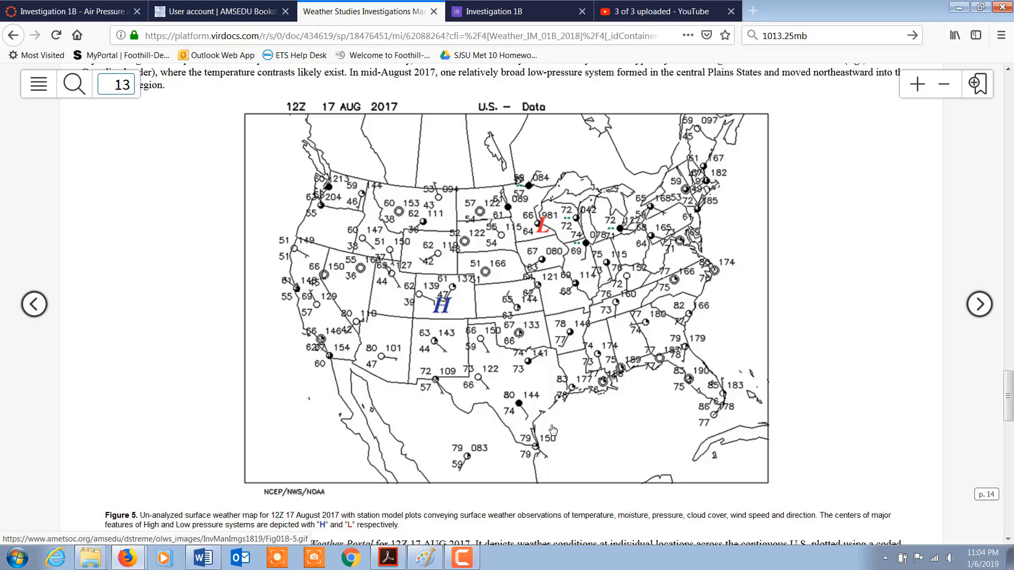
{"action": "mouse_move", "coordinate": [628, 381]}
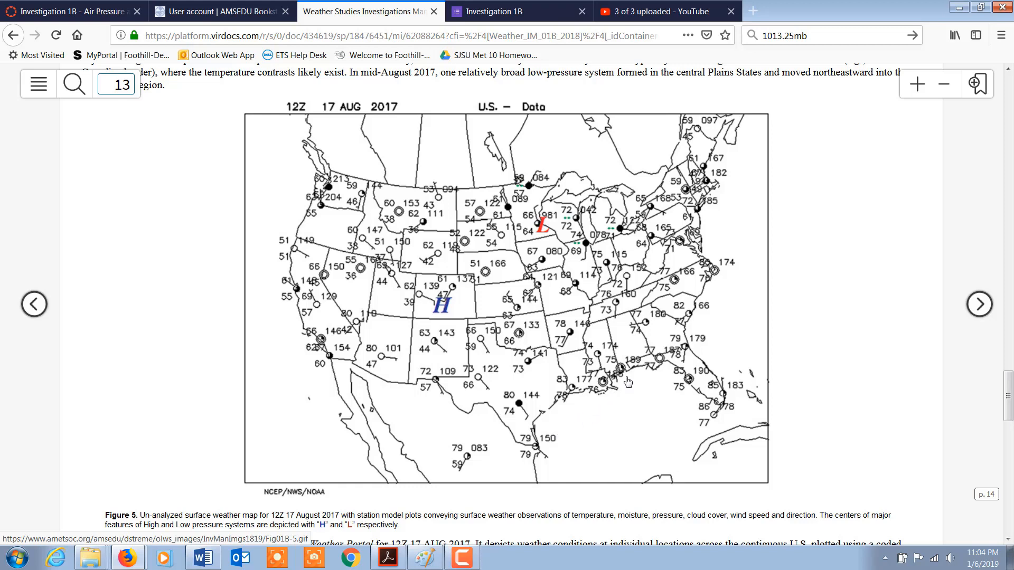
{"action": "mouse_move", "coordinate": [612, 355]}
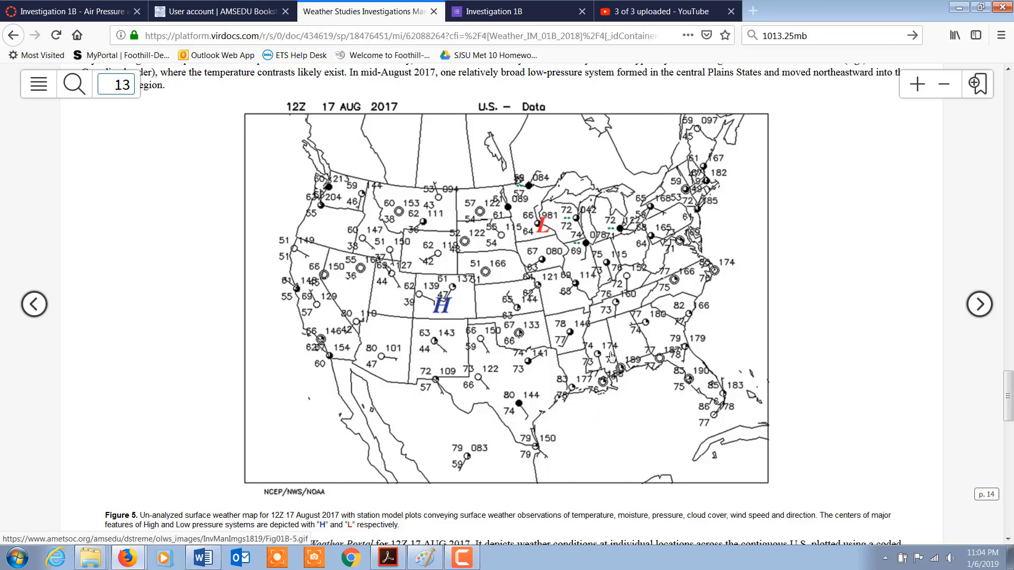
{"action": "mouse_move", "coordinate": [601, 324]}
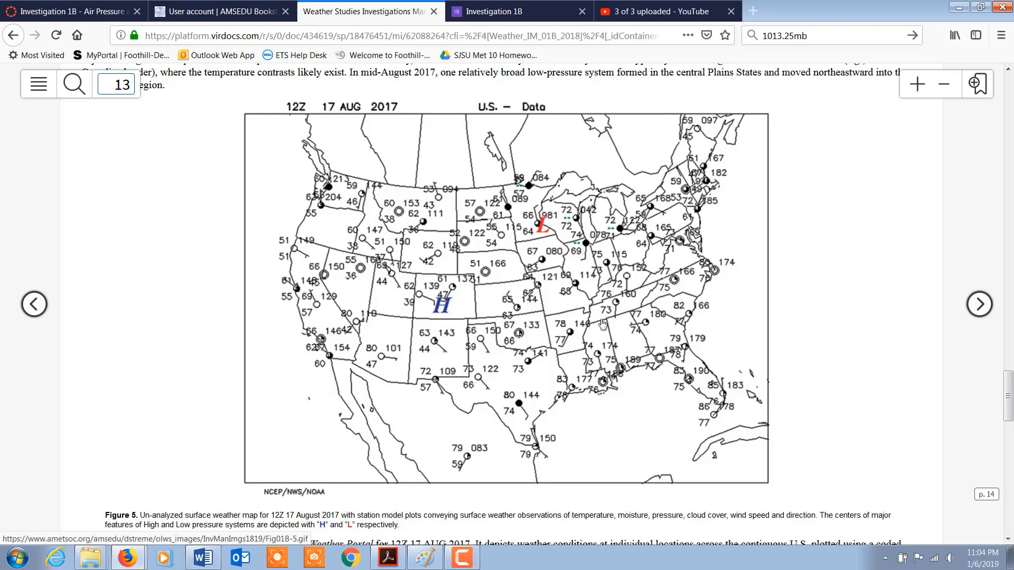
{"action": "mouse_move", "coordinate": [618, 326]}
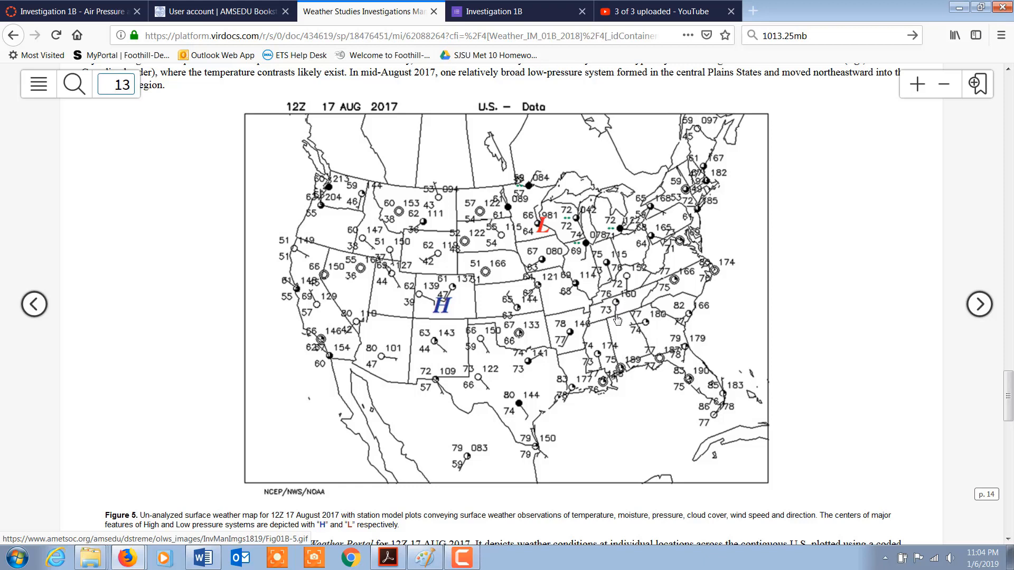
{"action": "mouse_move", "coordinate": [622, 323]}
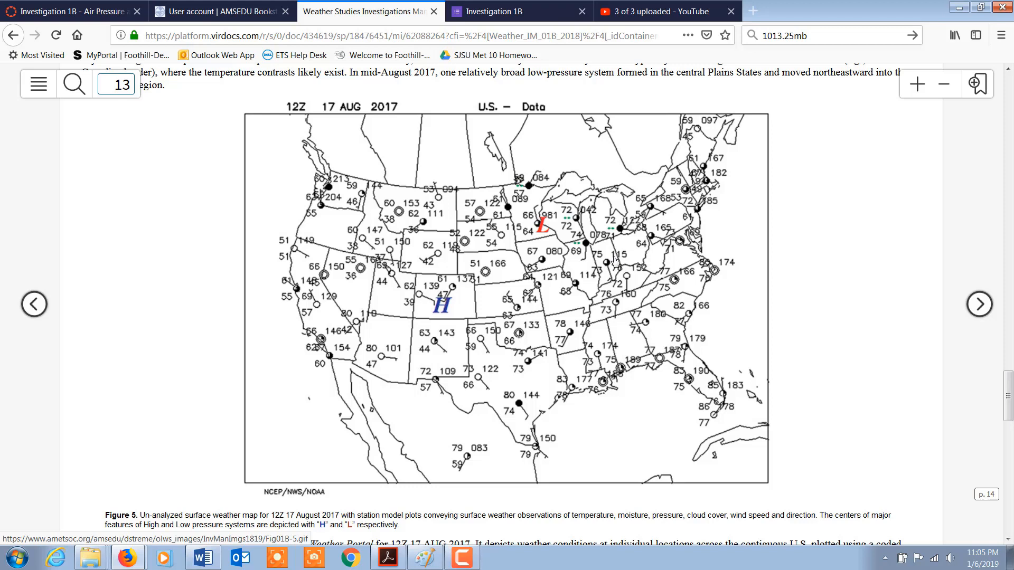
{"action": "mouse_move", "coordinate": [287, 229]}
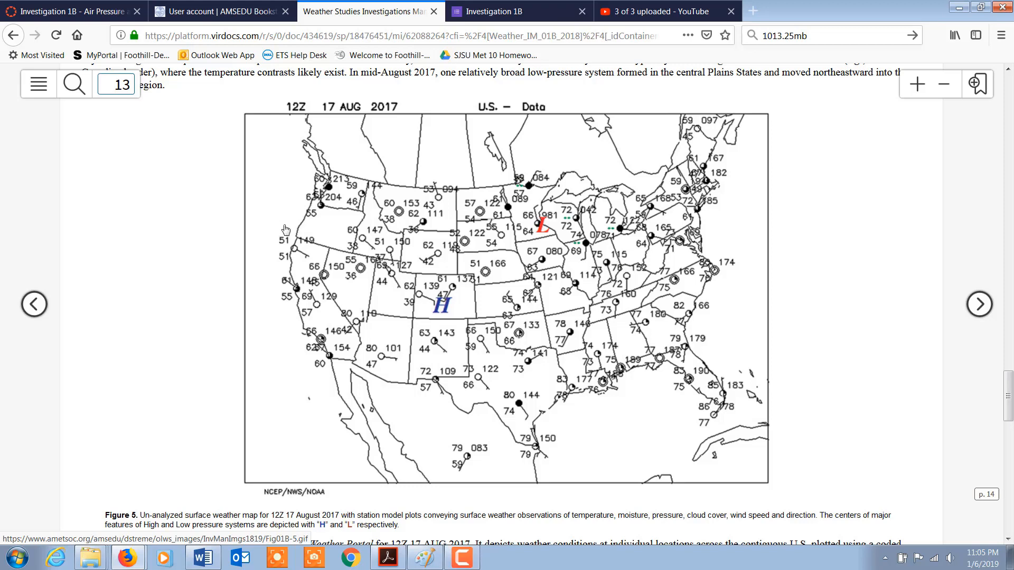
{"action": "mouse_move", "coordinate": [354, 292]}
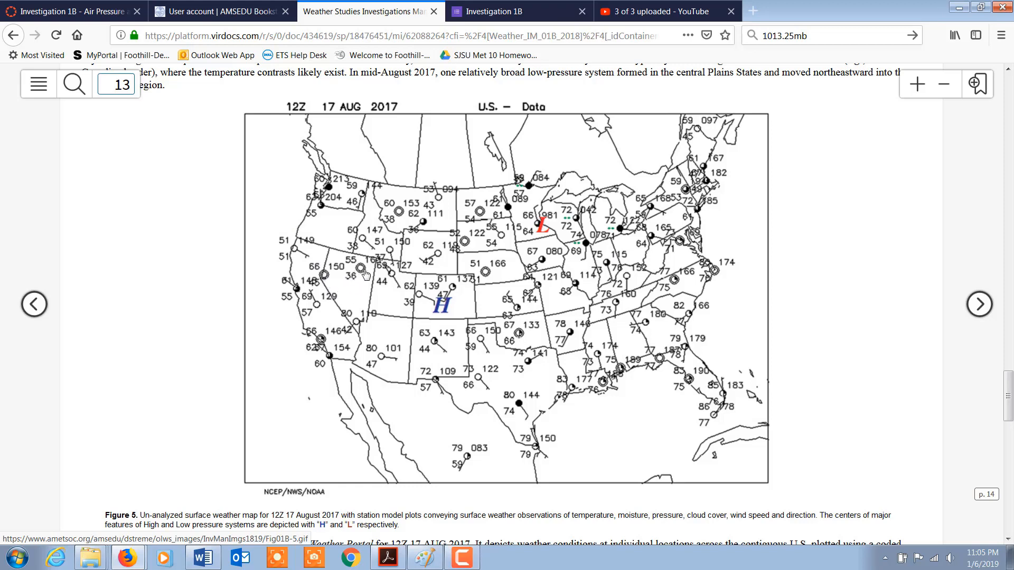
{"action": "mouse_move", "coordinate": [489, 192]}
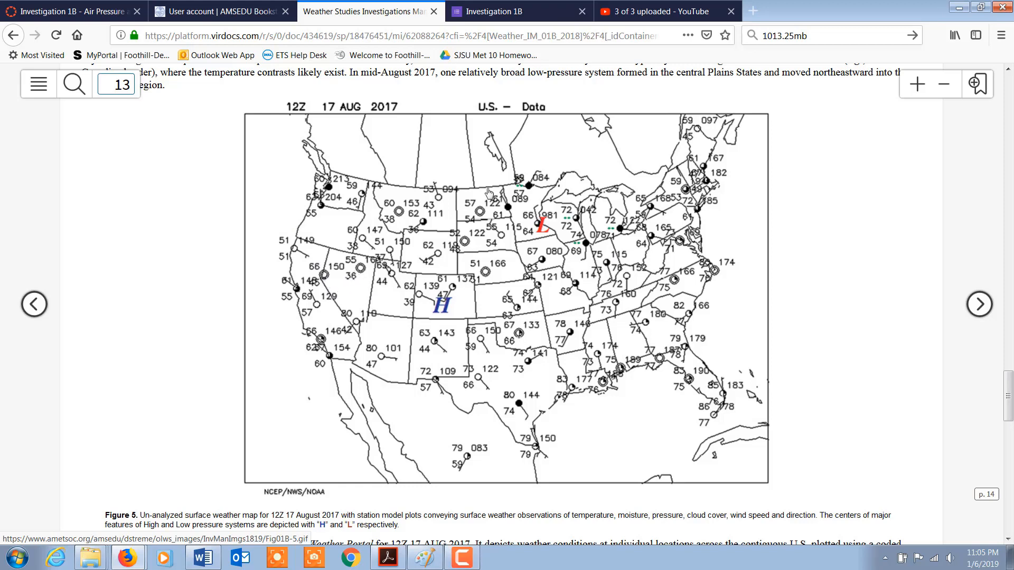
{"action": "mouse_move", "coordinate": [464, 255]}
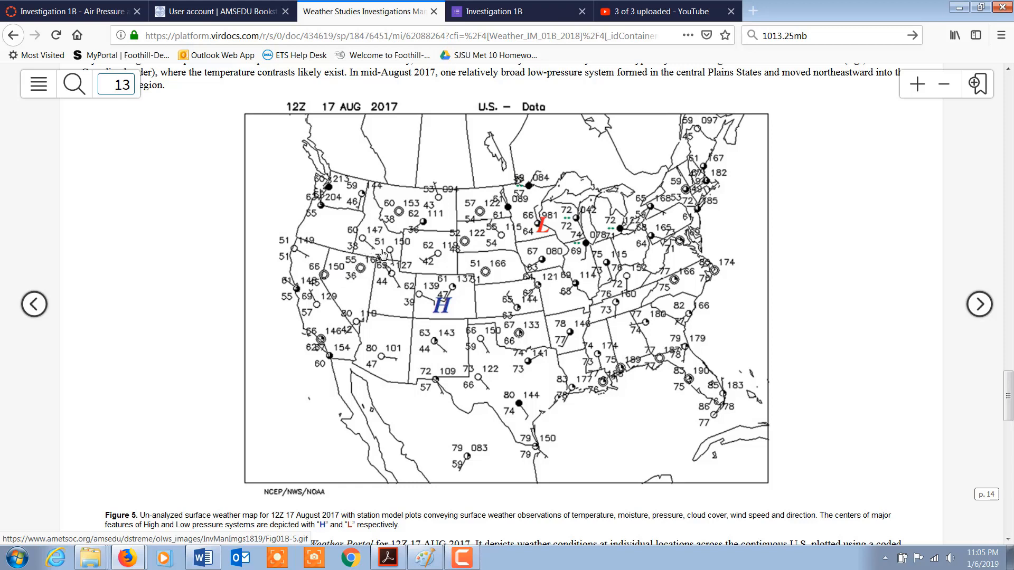
{"action": "mouse_move", "coordinate": [314, 260]}
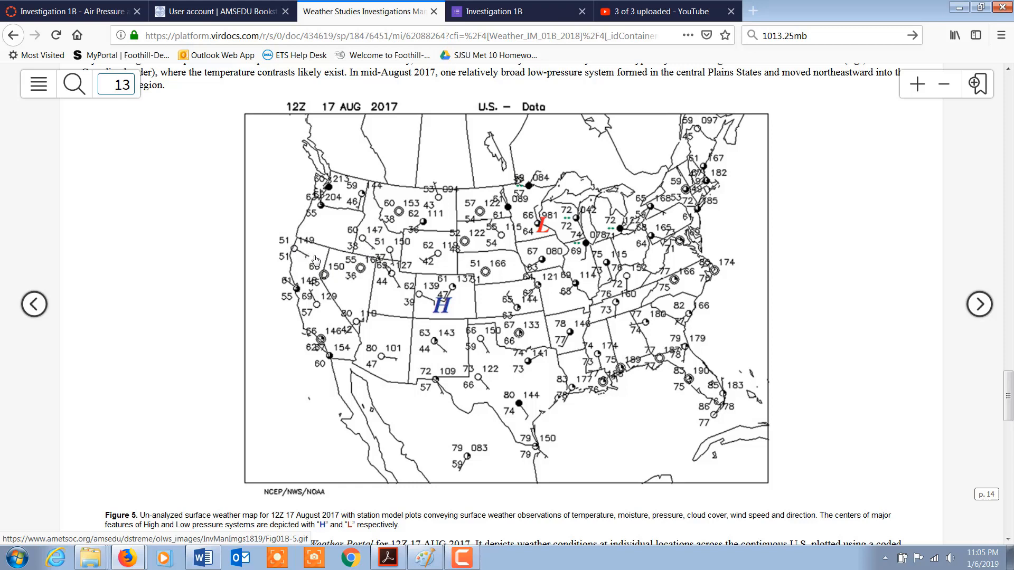
{"action": "mouse_move", "coordinate": [360, 299]}
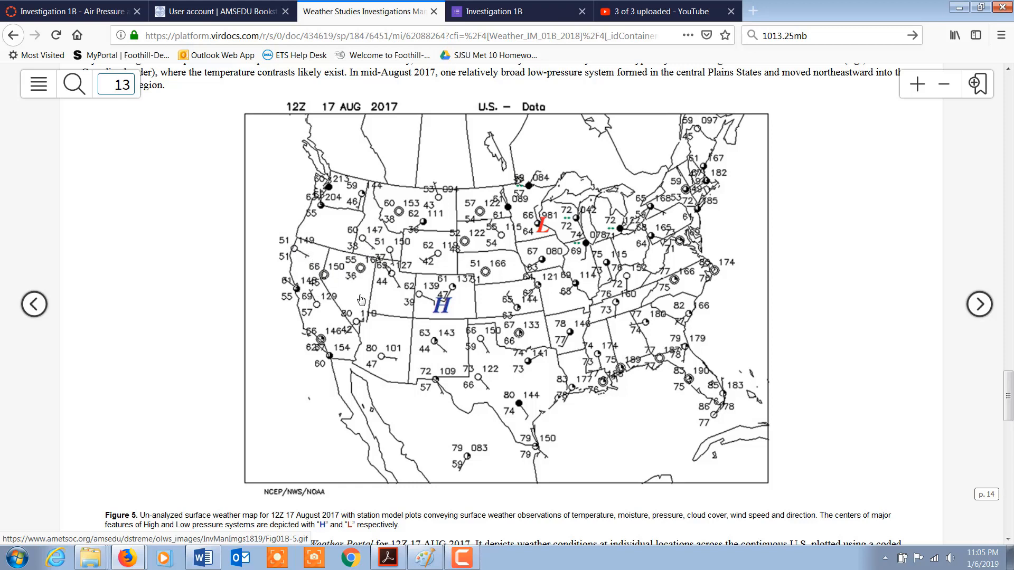